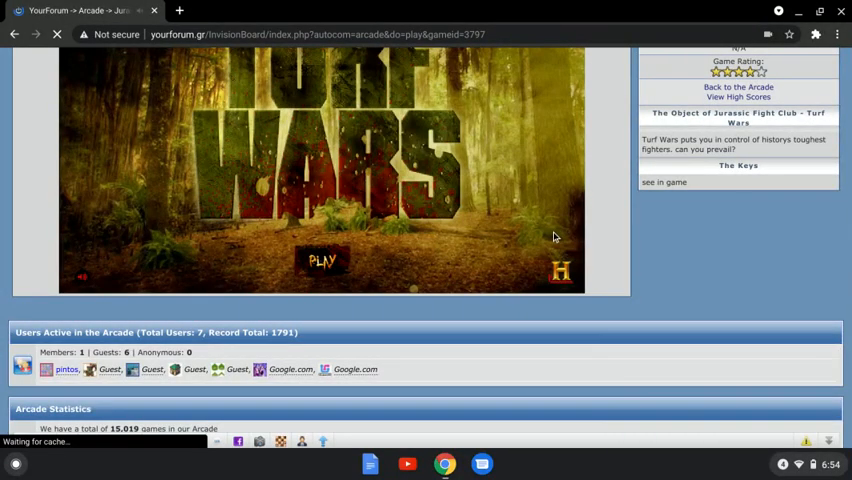
Step: Bring the Turf Wars game into view and start it from the title screen
{"action": "scroll", "scroll_direction": "up", "scroll_amount": 3}
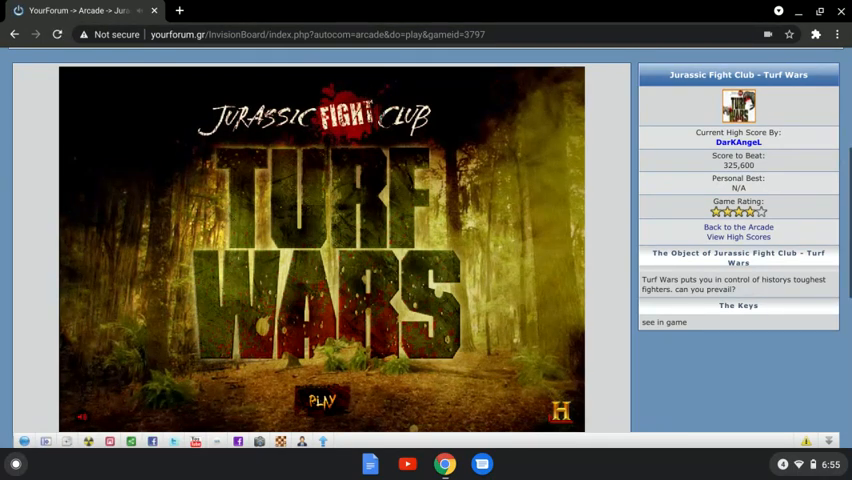
{"action": "scroll", "scroll_direction": "down", "scroll_amount": 3}
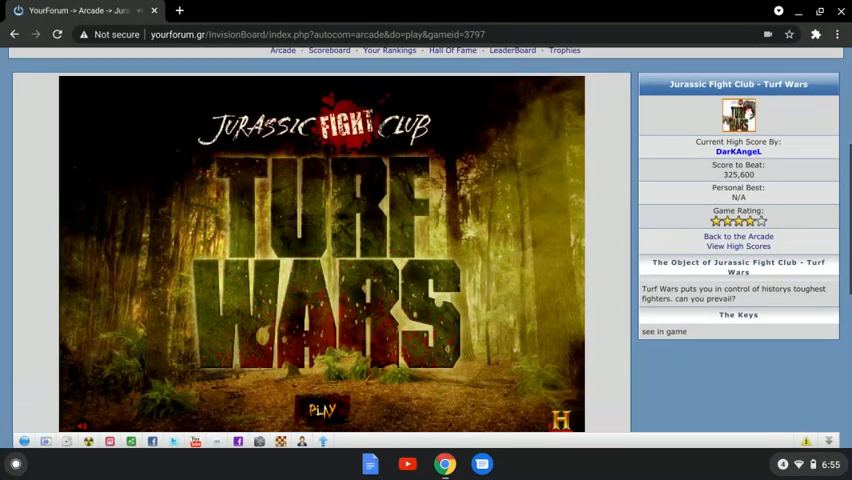
{"action": "scroll", "scroll_direction": "down", "scroll_amount": 3}
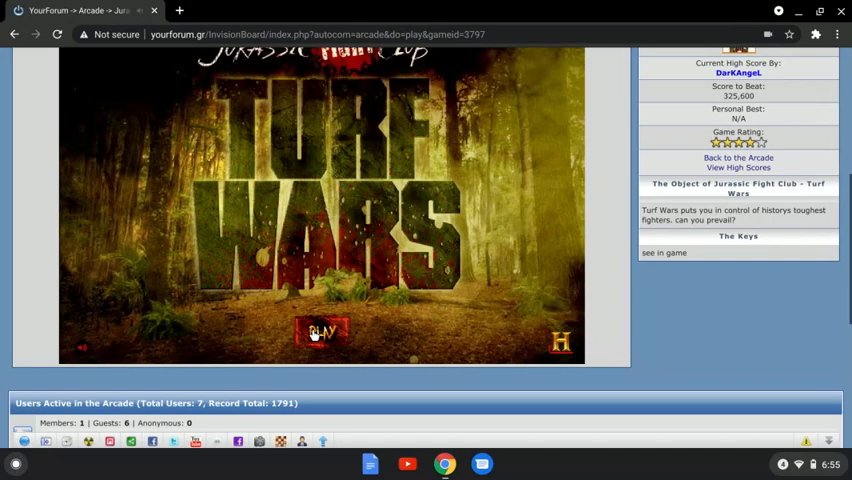
{"action": "left_click", "coordinate": [321, 332]}
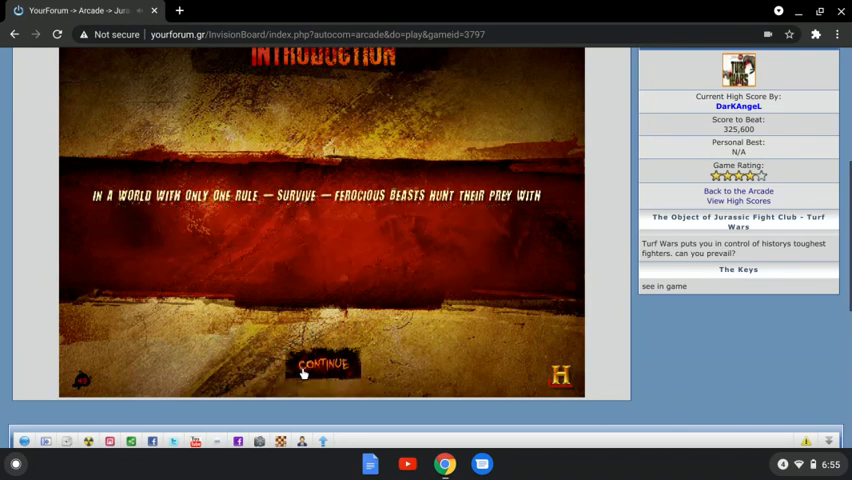
Step: Skip the introduction story and pick a dinosaur portrait on the selection screen
{"action": "left_click", "coordinate": [322, 365]}
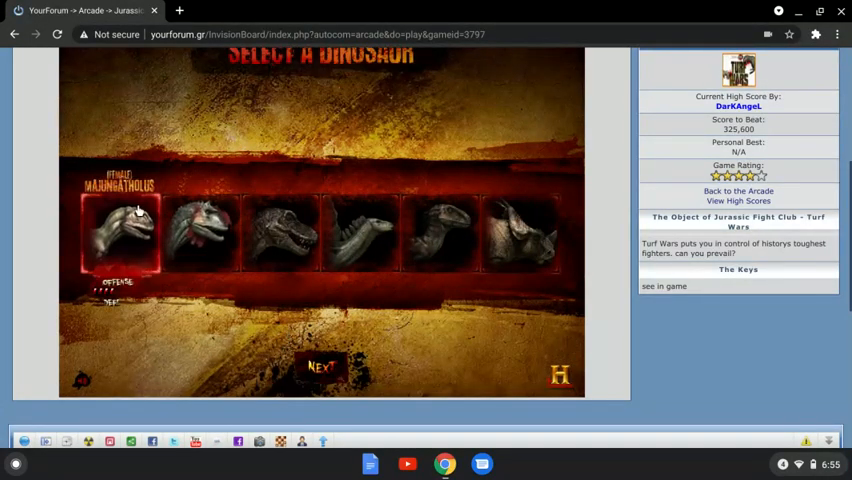
{"action": "left_click", "coordinate": [282, 237]}
{"action": "type", "text": "E"}
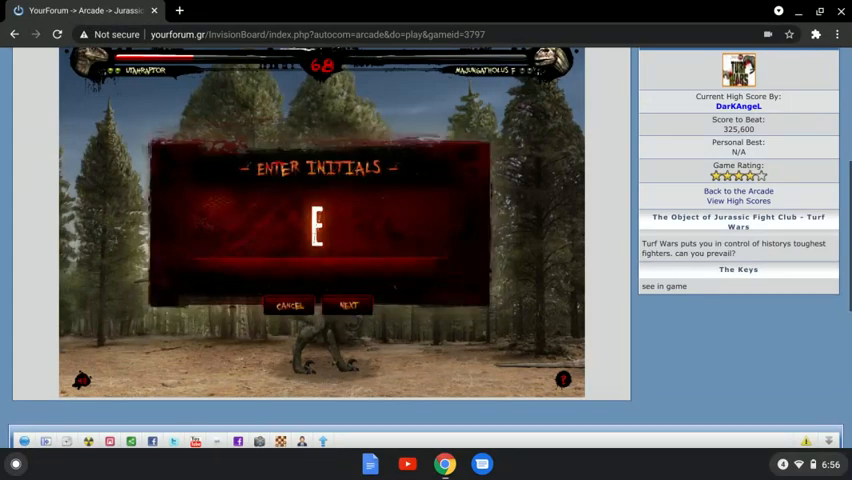
Step: Enter the second initial D and submit 'ED' with the score
{"action": "type", "text": "D"}
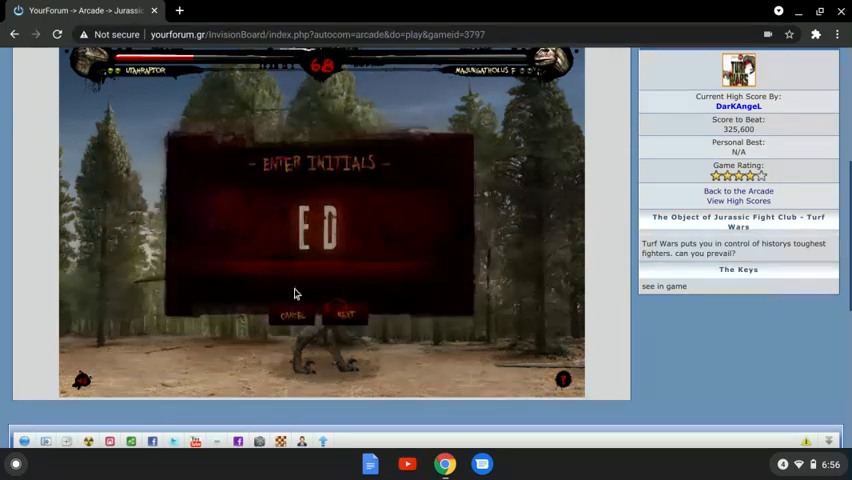
{"action": "left_click", "coordinate": [345, 314]}
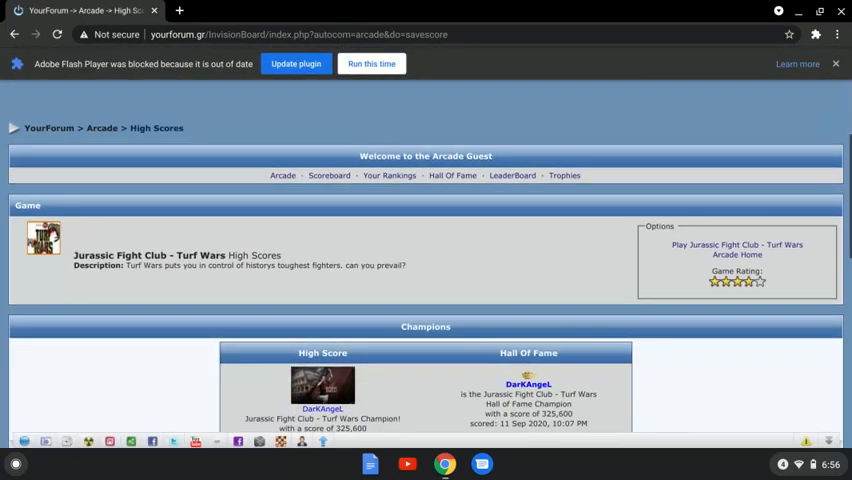
Step: Relaunch Turf Wars from the High Scores page to reach dinosaur selection
{"action": "left_click", "coordinate": [816, 34]}
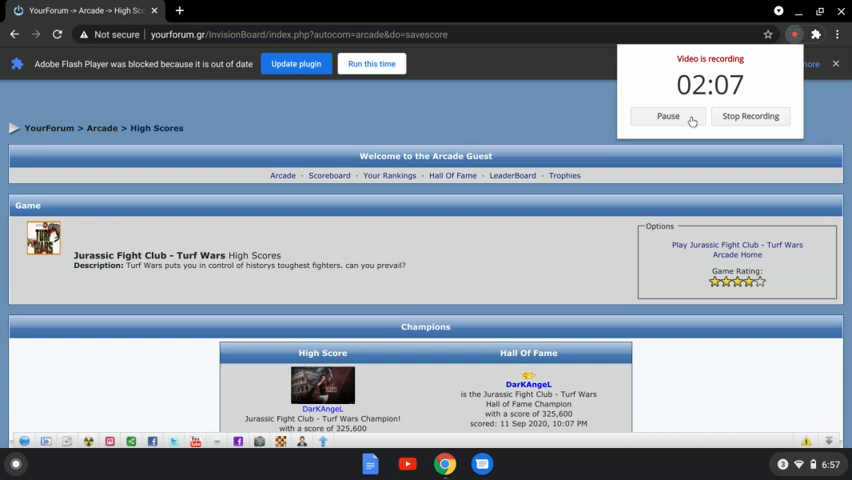
{"action": "left_click", "coordinate": [738, 244]}
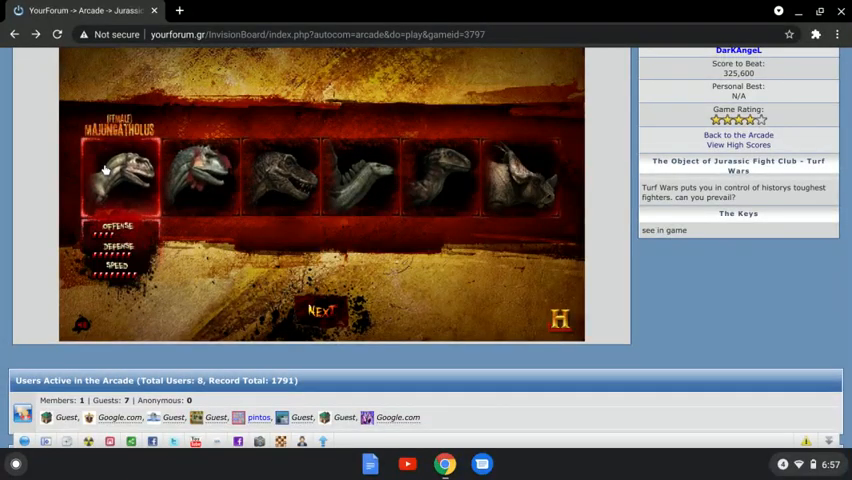
Step: Choose T-Rex as the fighter and confirm it to reach the turf map
{"action": "left_click", "coordinate": [290, 175]}
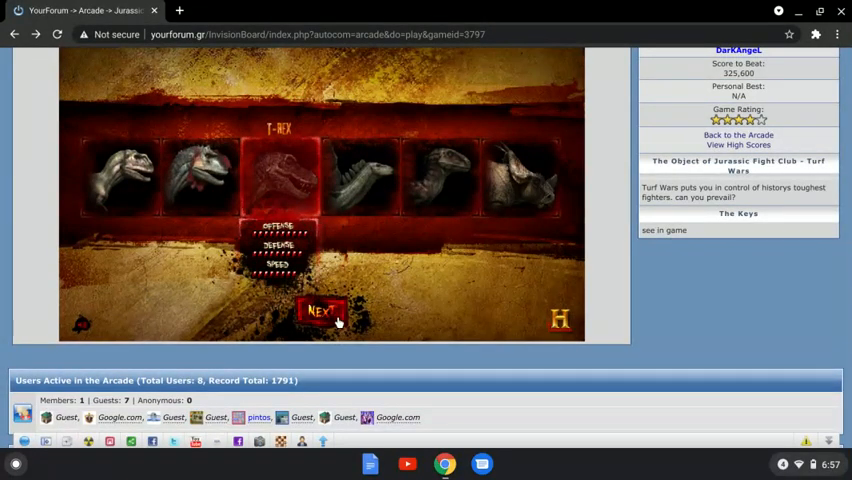
{"action": "left_click", "coordinate": [322, 311]}
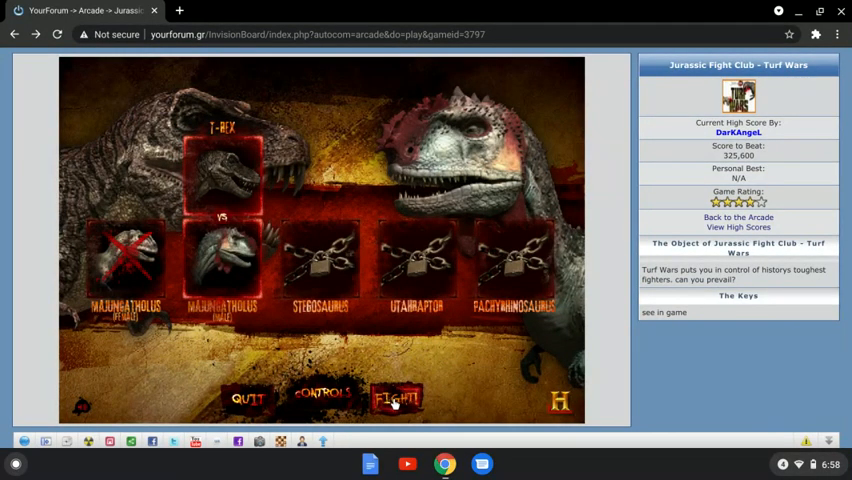
Step: Start the T-Rex fight against the male Majungatholus and win it
{"action": "left_click", "coordinate": [395, 398]}
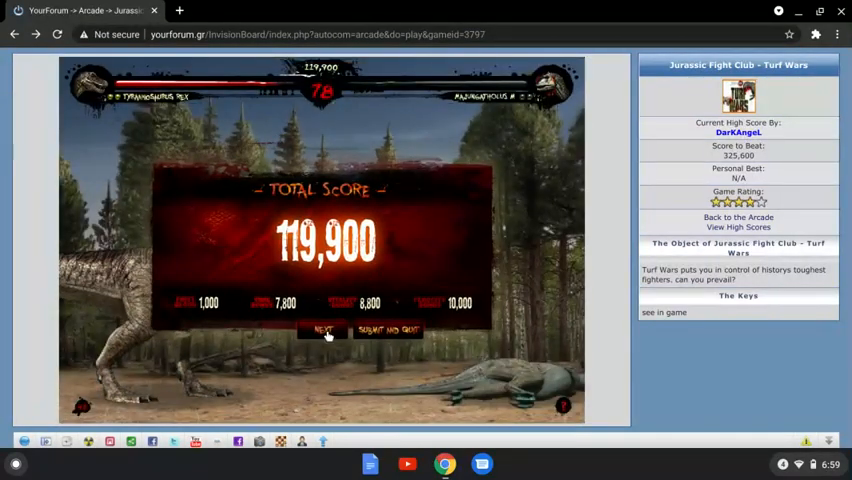
Step: Continue to the opponent lineup and fight on until the Utahraptor falls
{"action": "left_click", "coordinate": [322, 330]}
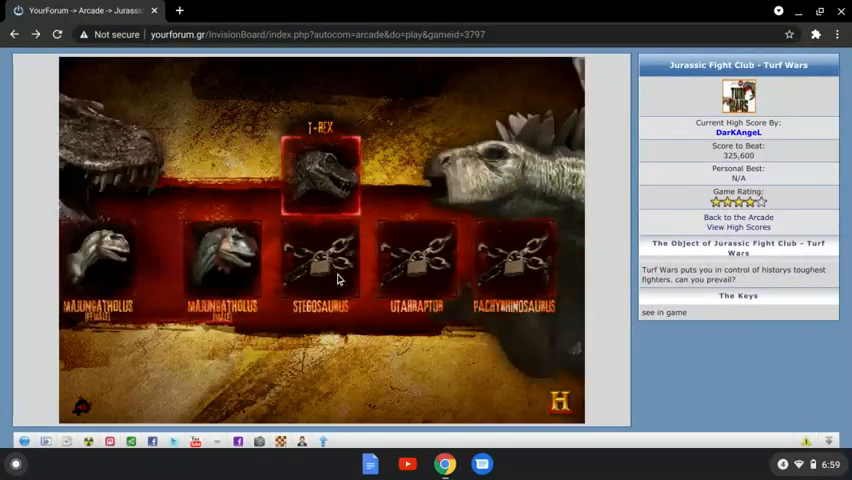
{"action": "left_click", "coordinate": [321, 260]}
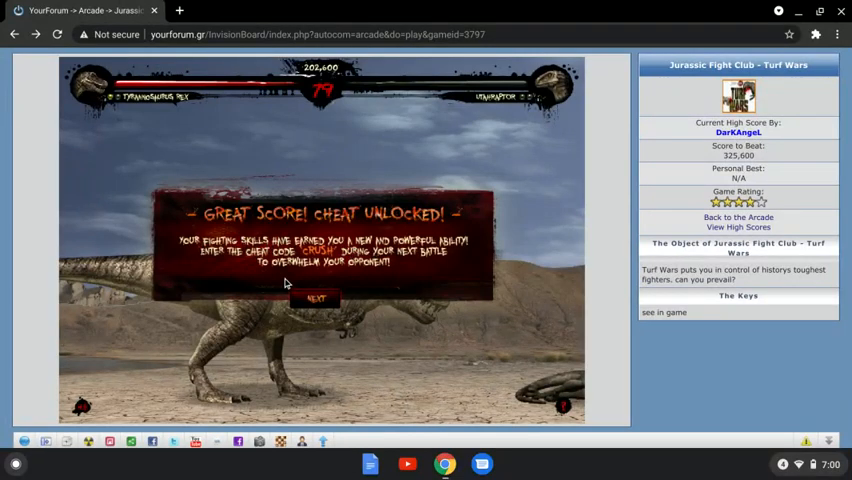
Step: Dismiss the CRUSH cheat message and start the final Pachyrhinosaurus fight
{"action": "left_click", "coordinate": [318, 298]}
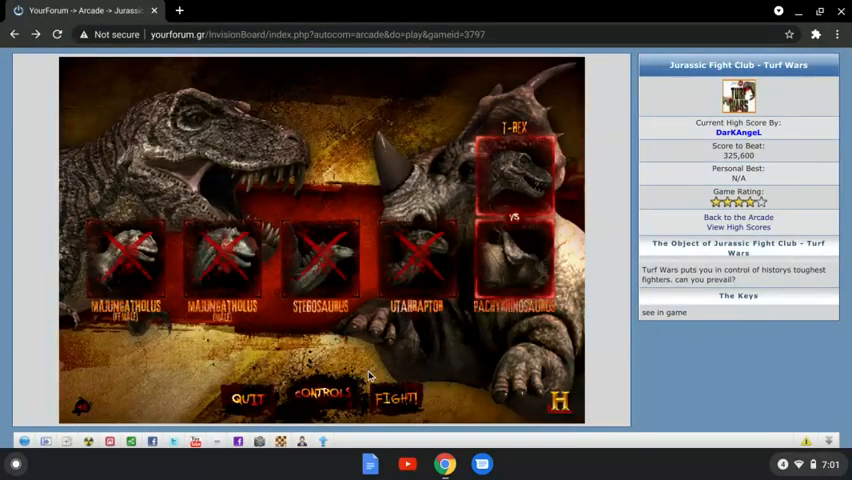
{"action": "left_click", "coordinate": [396, 397]}
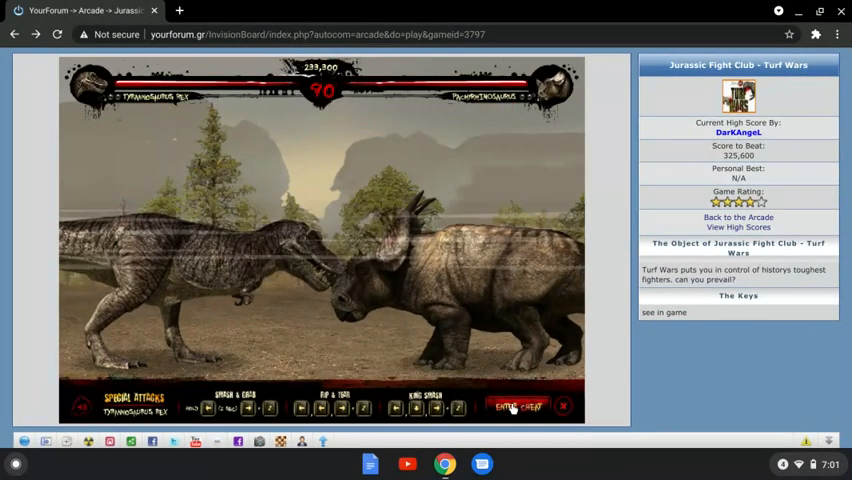
Step: Pause the fight, enter cheat code CRUSH for invincibility, and beat the Pachyrhinosaurus
{"action": "left_click", "coordinate": [519, 406]}
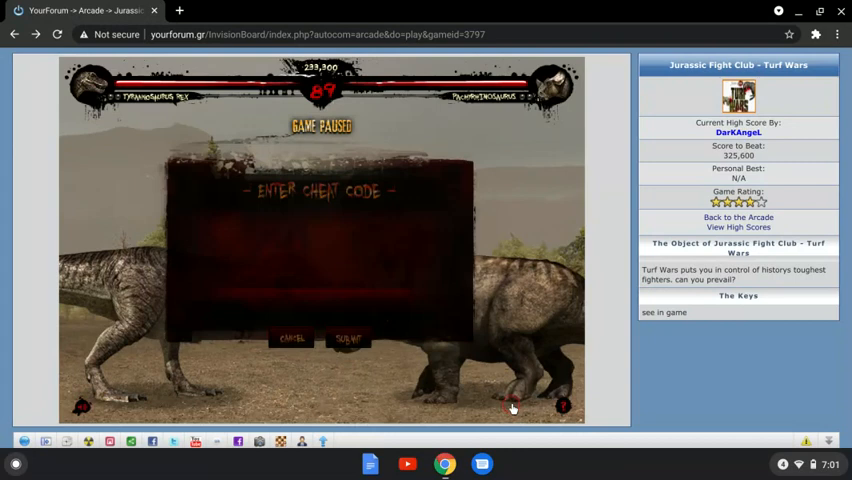
{"action": "left_click", "coordinate": [320, 250]}
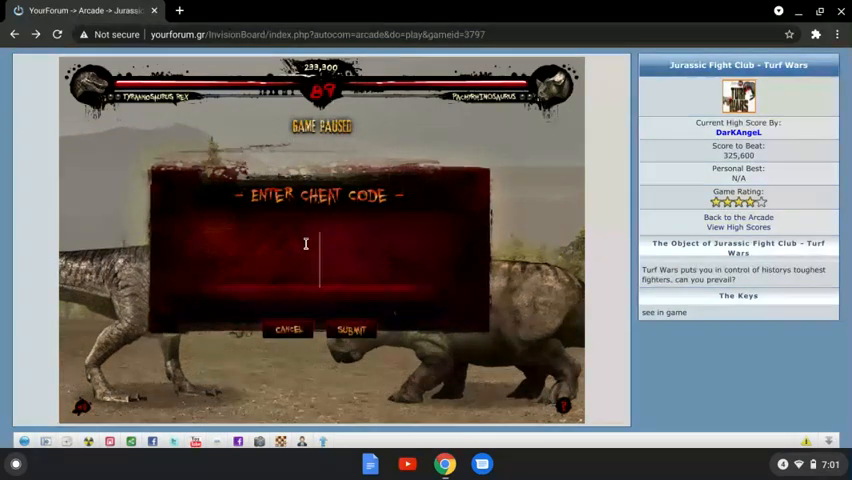
{"action": "type", "text": "CRUSH"}
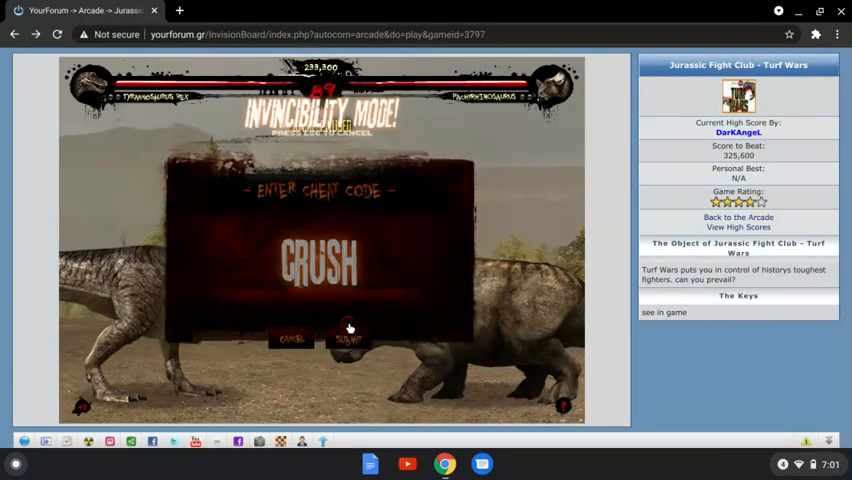
{"action": "left_click", "coordinate": [348, 338]}
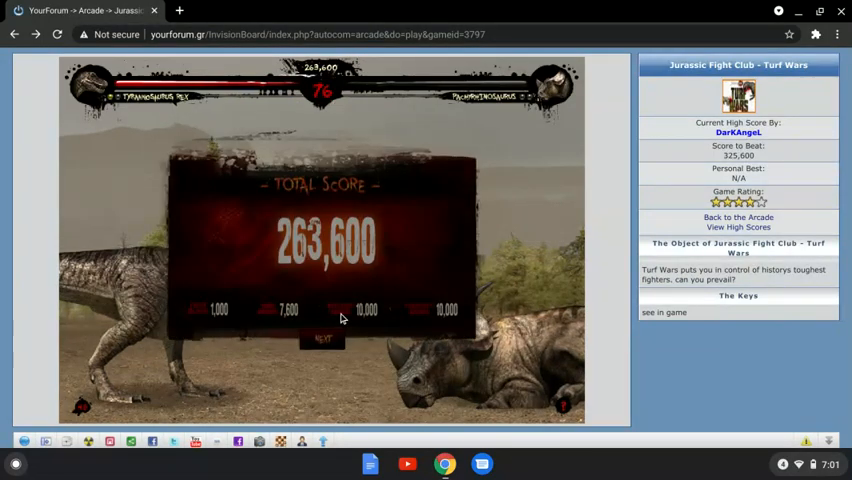
Step: Move past the total score tally to the Total Domination screen
{"action": "left_click", "coordinate": [322, 338]}
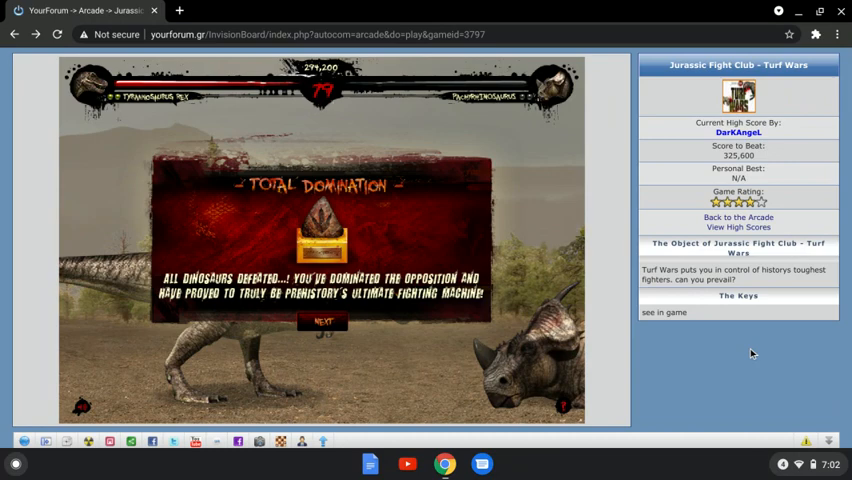
{"action": "left_click", "coordinate": [786, 34]}
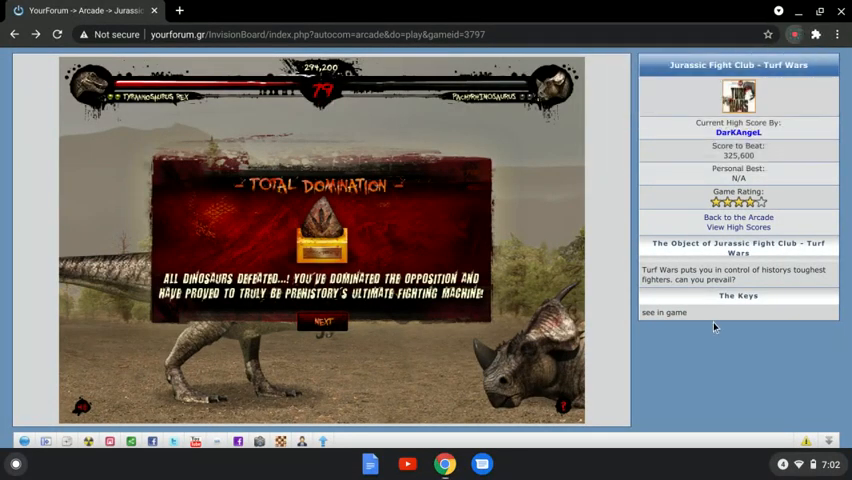
{"action": "mouse_move", "coordinate": [720, 362]}
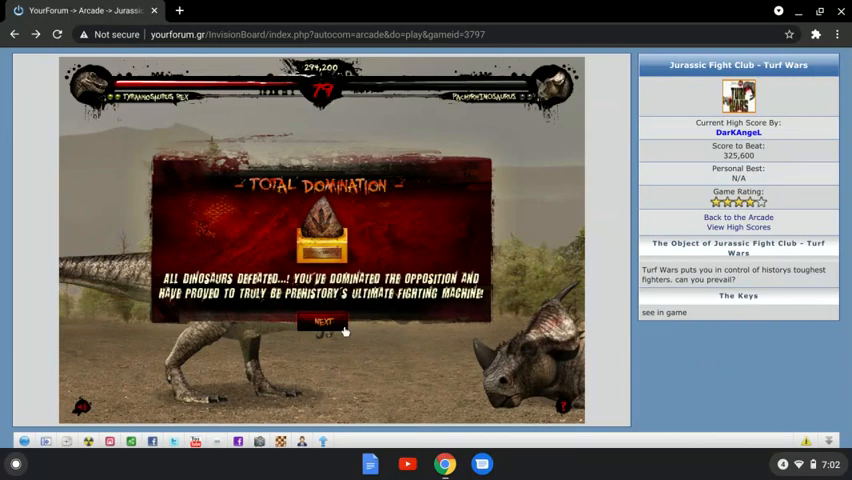
Step: Dismiss Total Domination, start a new game, skip the intro, and pick Pachyrhinosaurus
{"action": "left_click", "coordinate": [322, 322]}
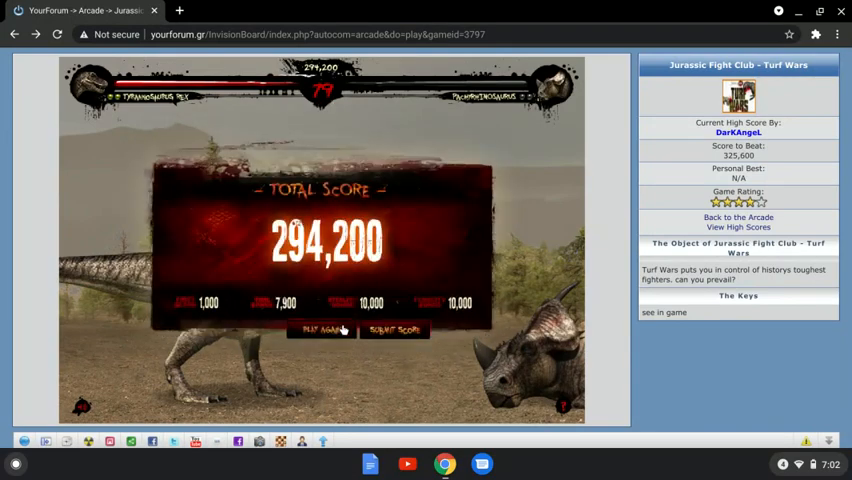
{"action": "left_click", "coordinate": [322, 330]}
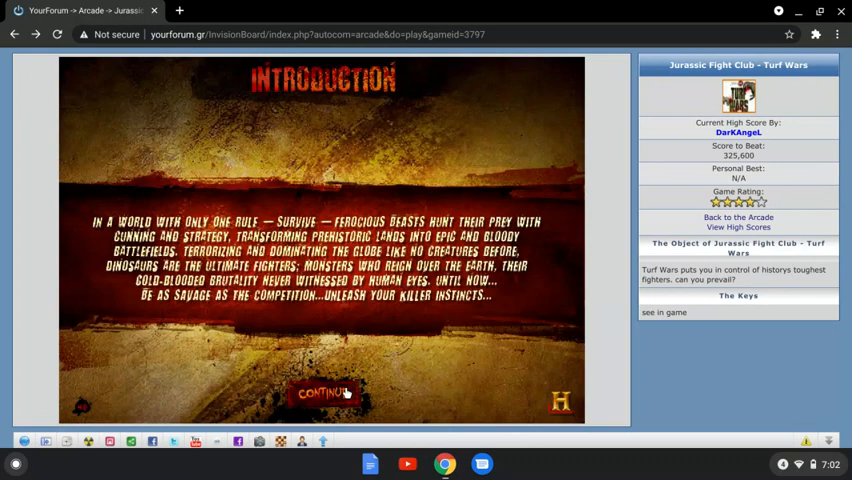
{"action": "left_click", "coordinate": [320, 391]}
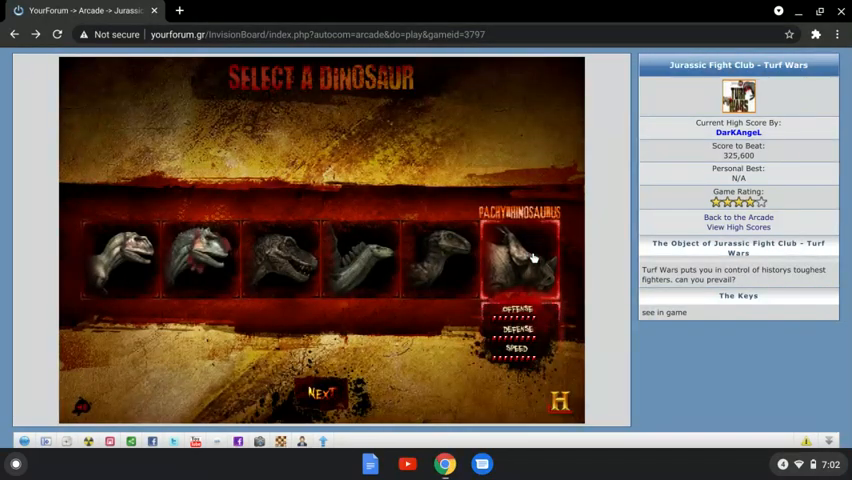
{"action": "left_click", "coordinate": [520, 260]}
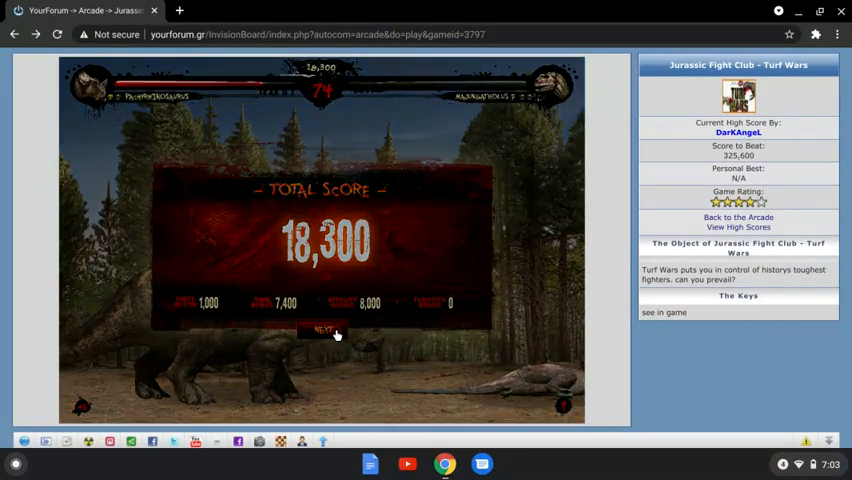
Step: Advance past the 18,300 score to the male Majungatholus fight, briefly opening and closing the extensions list
{"action": "left_click", "coordinate": [322, 330]}
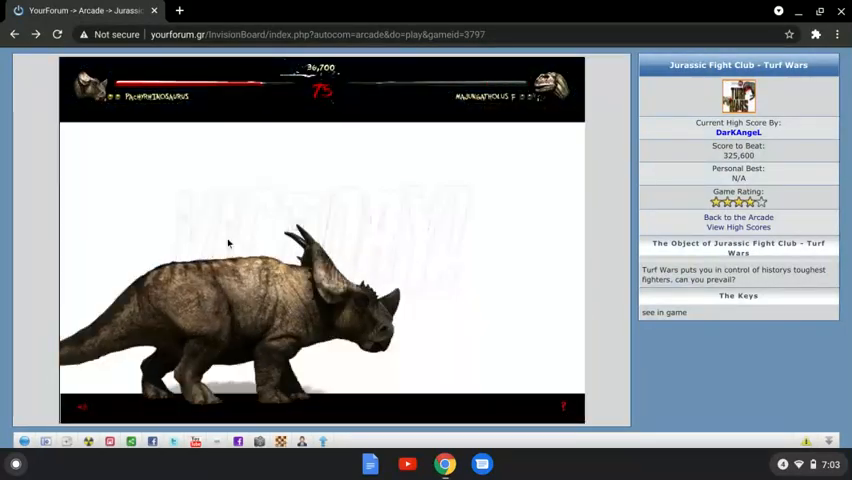
{"action": "left_click", "coordinate": [816, 34]}
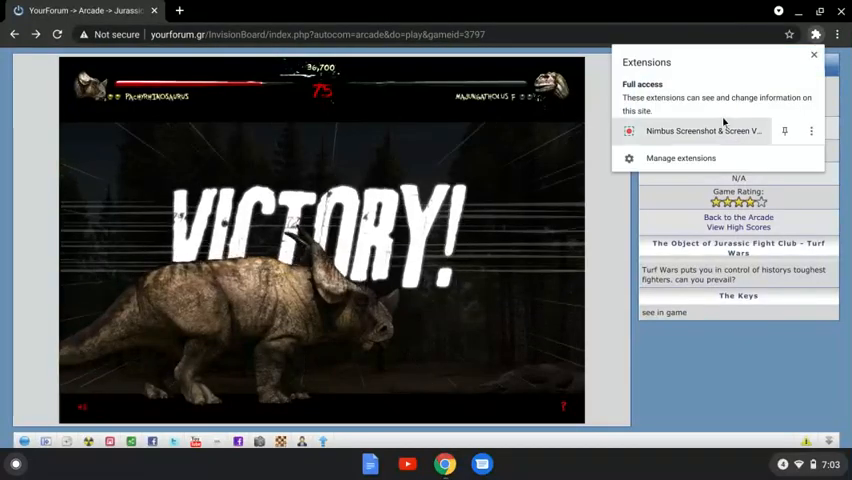
{"action": "left_click", "coordinate": [703, 130]}
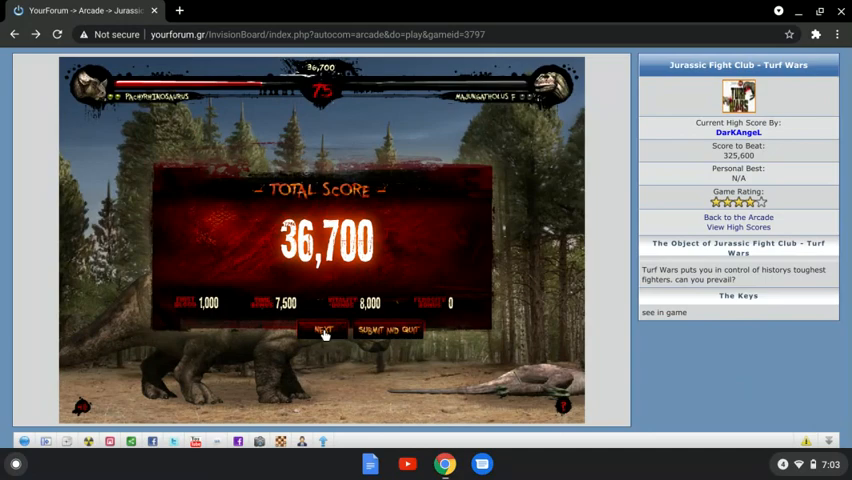
Step: Continue past the 36,700 and 55,400 score screens into the next Majungatholus rounds
{"action": "left_click", "coordinate": [322, 330]}
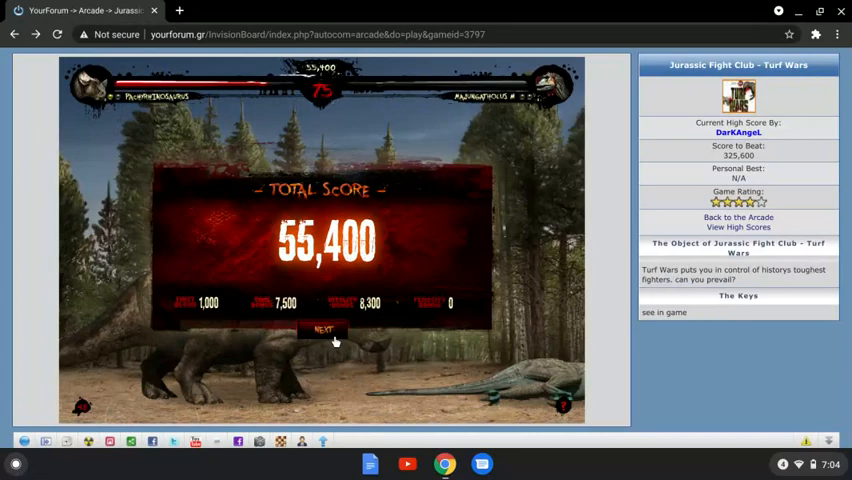
{"action": "left_click", "coordinate": [322, 330]}
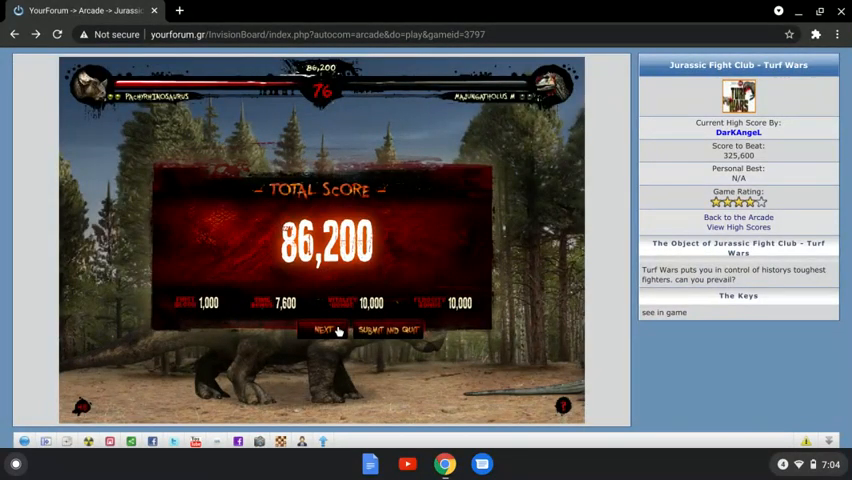
Step: Move on from the 86,200 score to fight T-Rex, then continue to Stegosaurus
{"action": "left_click", "coordinate": [322, 330]}
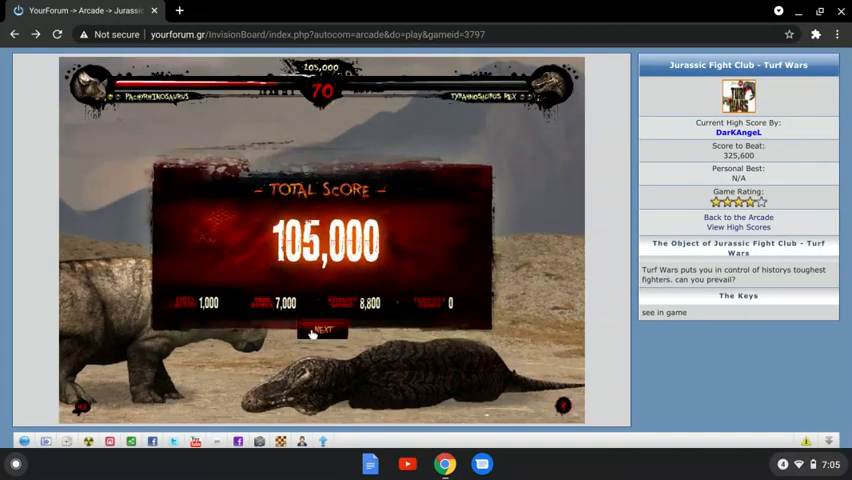
{"action": "left_click", "coordinate": [322, 329]}
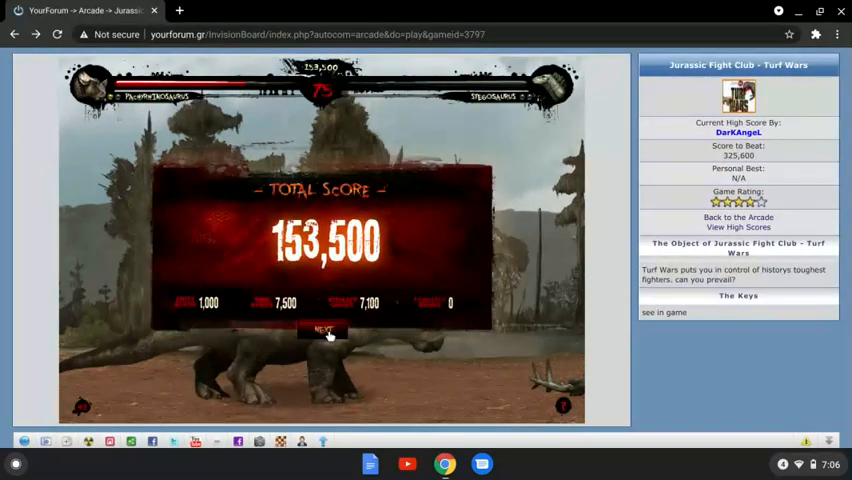
Step: Continue after beating Stegosaurus and start the final fight against Utahraptor
{"action": "left_click", "coordinate": [322, 330]}
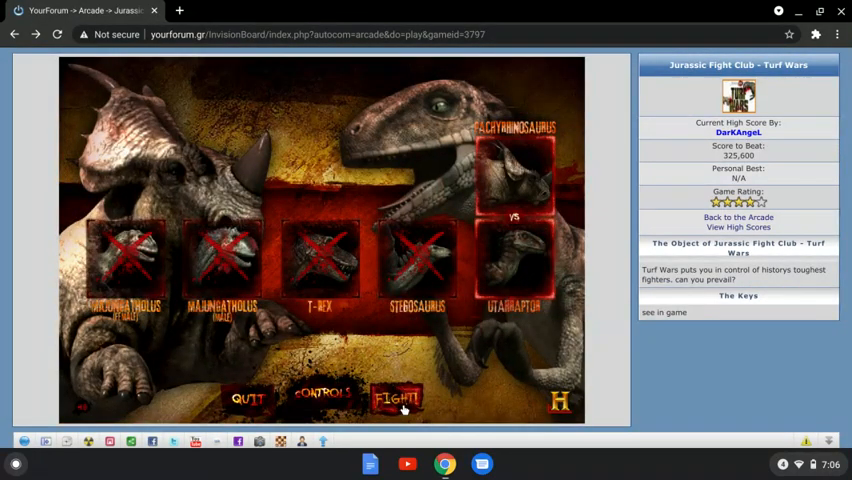
{"action": "left_click", "coordinate": [396, 398]}
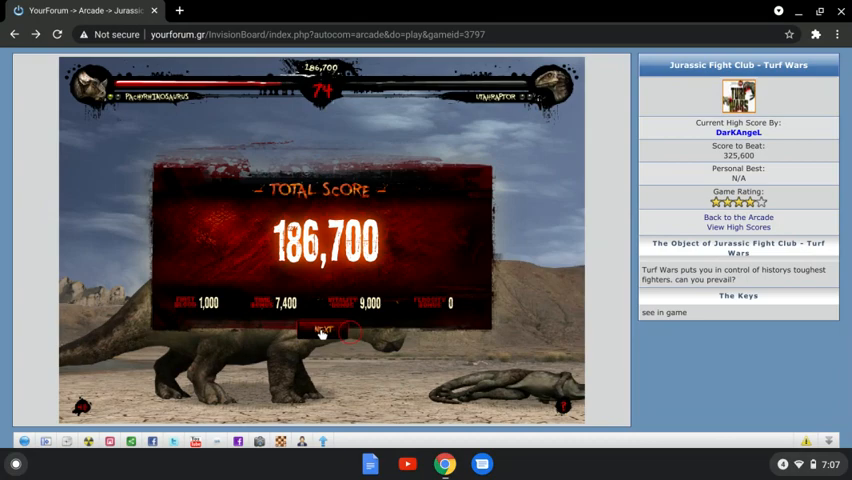
Step: Continue past the Utahraptor score and Total Domination message to the title screen
{"action": "left_click", "coordinate": [322, 330]}
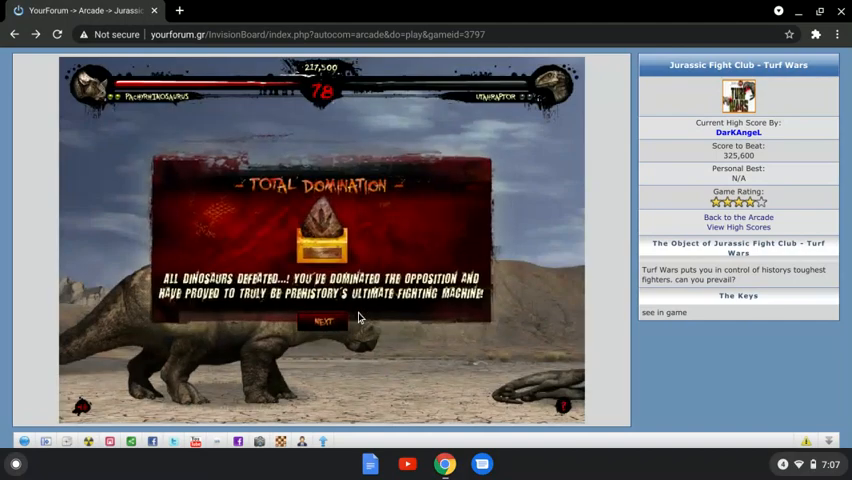
{"action": "left_click", "coordinate": [322, 321]}
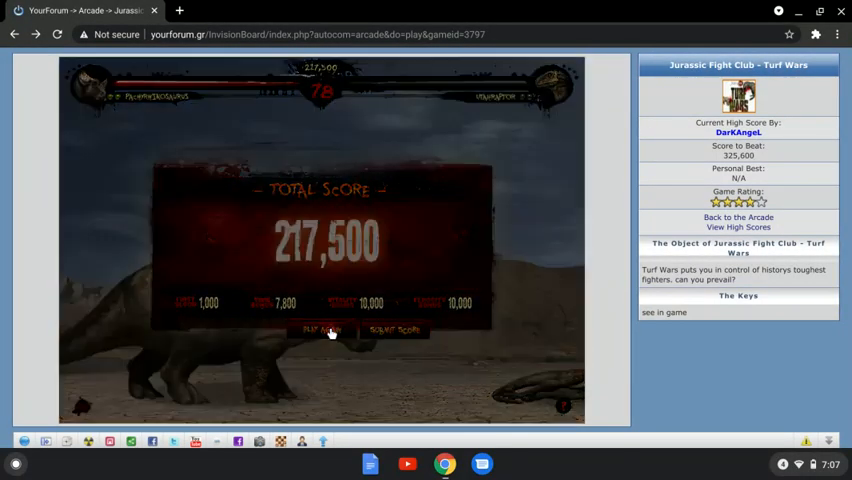
{"action": "left_click", "coordinate": [320, 331]}
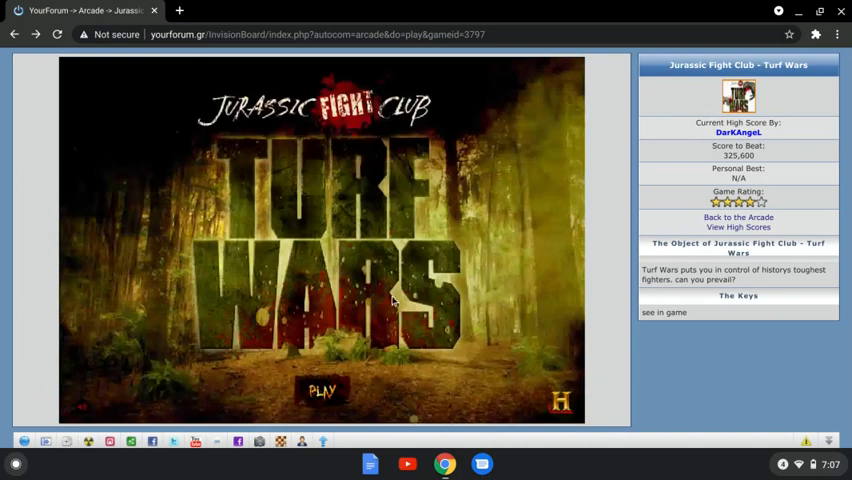